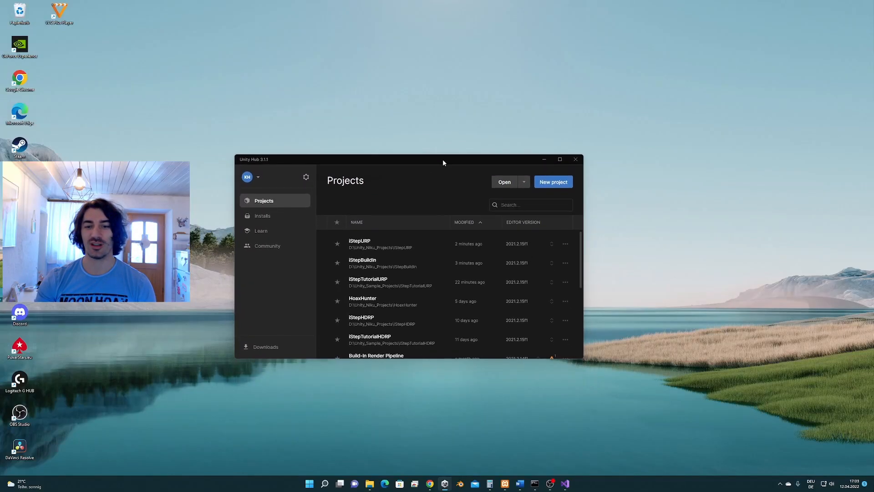
{"action": "mouse_move", "coordinate": [509, 175]}
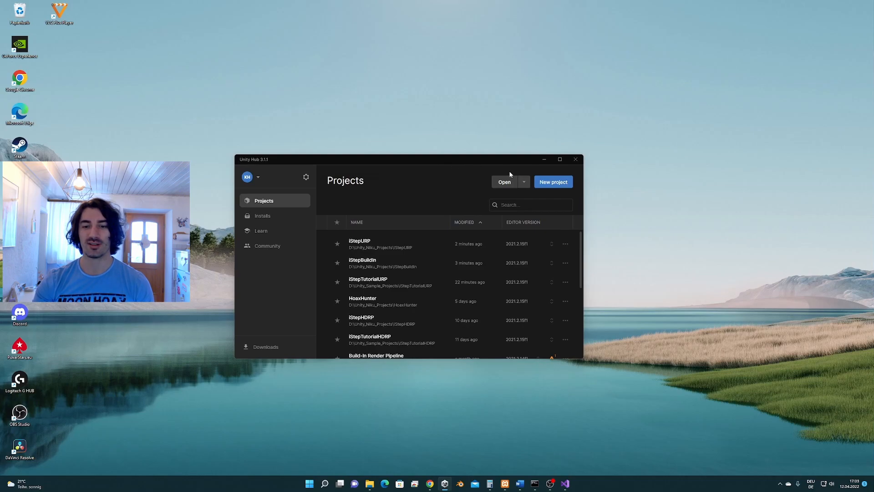
{"action": "mouse_move", "coordinate": [554, 181]}
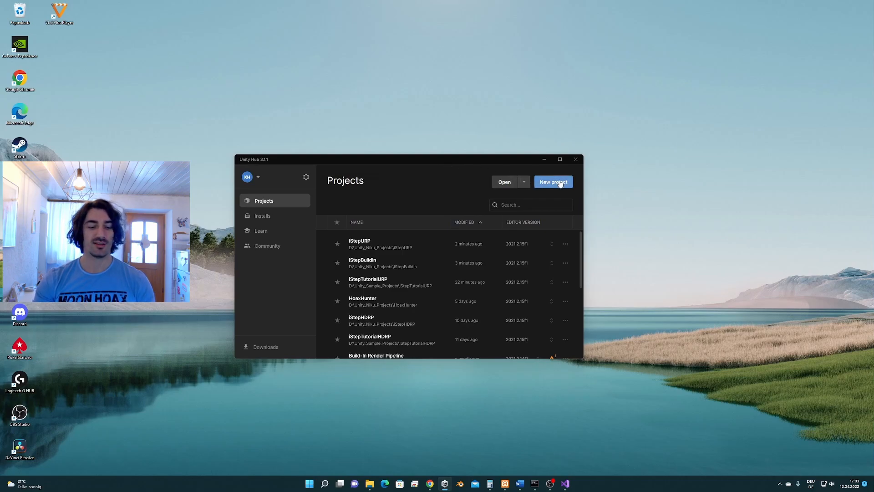
Create a new 3D (Core) project named iStepTutorialBuildIn in Unity Hub.
{"action": "left_click", "coordinate": [552, 181]}
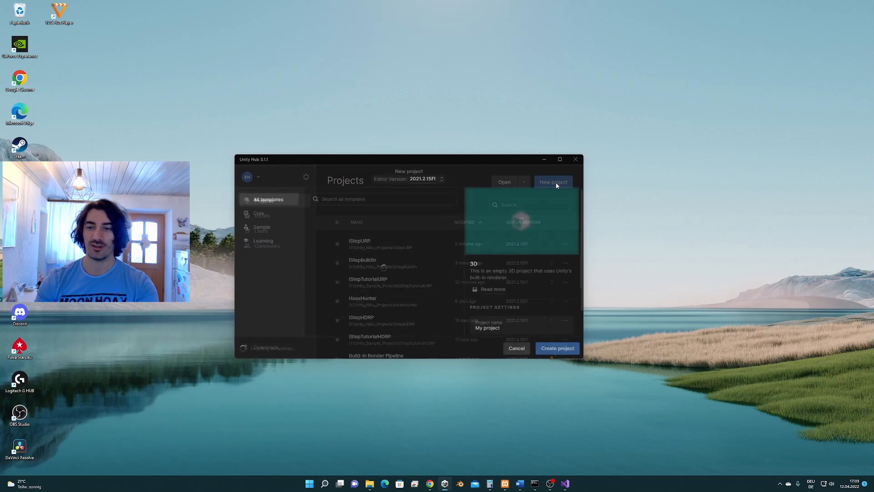
{"action": "left_click", "coordinate": [553, 182]}
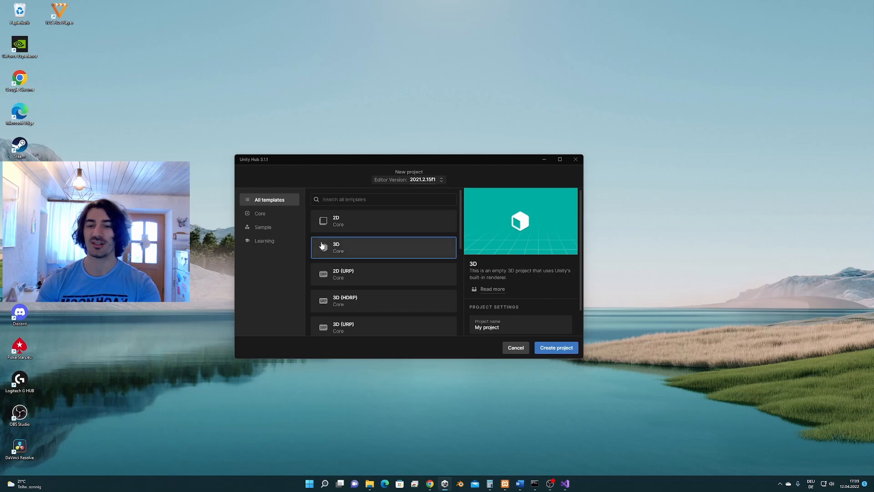
{"action": "mouse_move", "coordinate": [414, 251]}
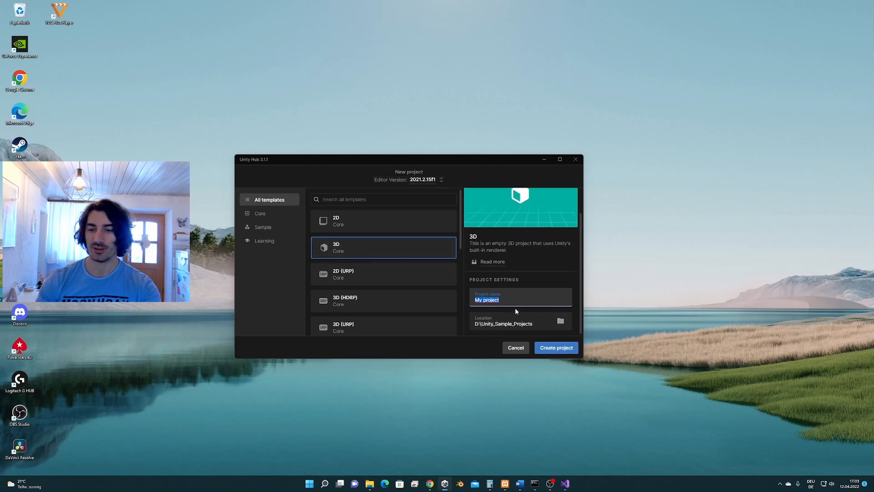
{"action": "mouse_move", "coordinate": [690, 299]}
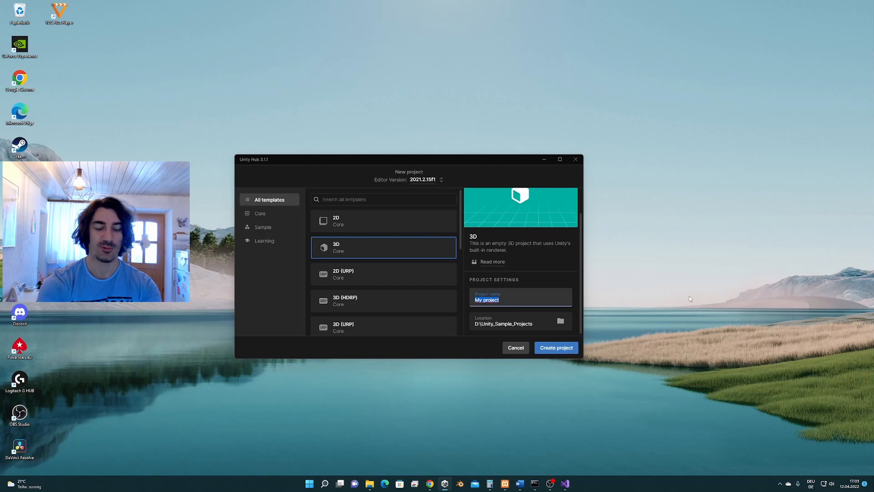
{"action": "type", "text": "iStept"}
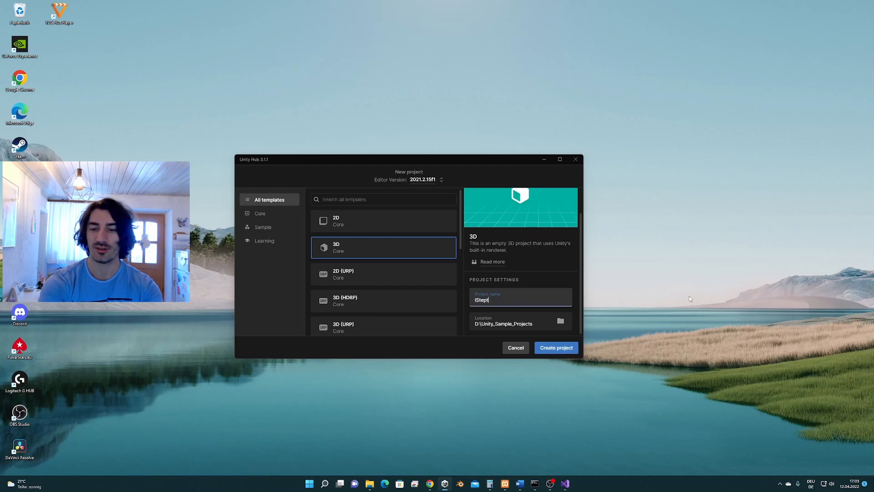
{"action": "type", "text": "Tut"}
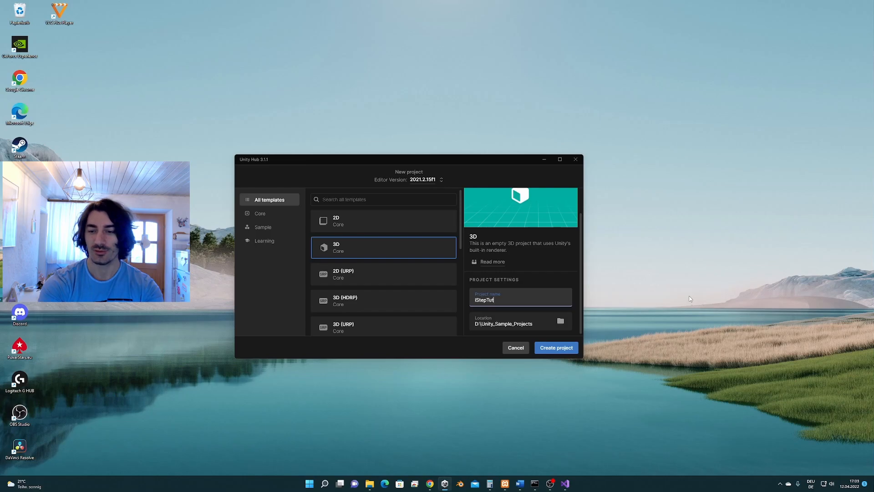
{"action": "type", "text": "orialBu"}
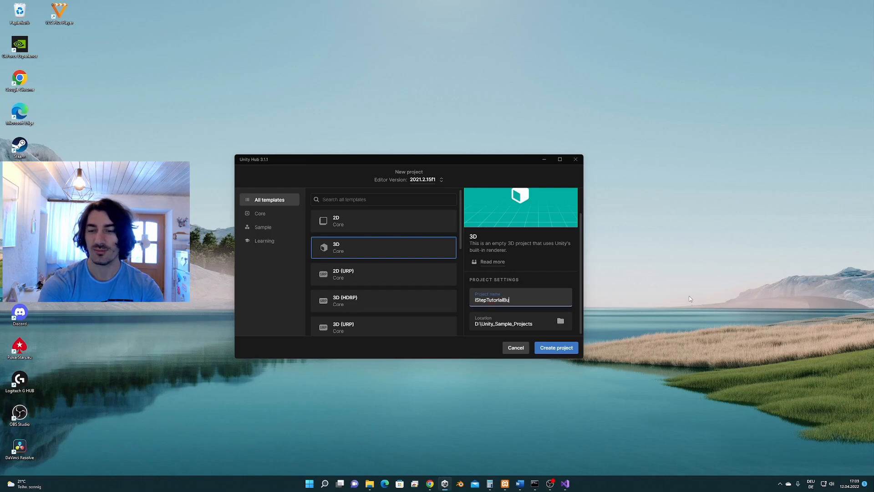
{"action": "type", "text": "ildIn"}
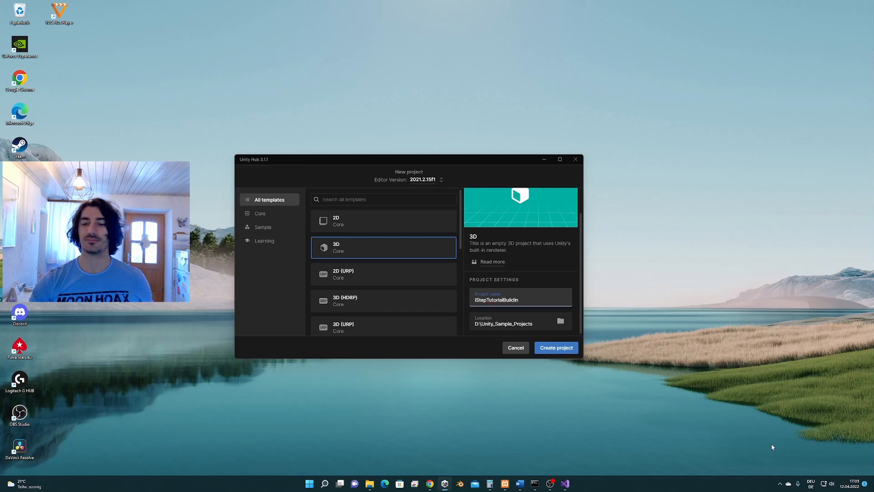
{"action": "left_click", "coordinate": [556, 348]}
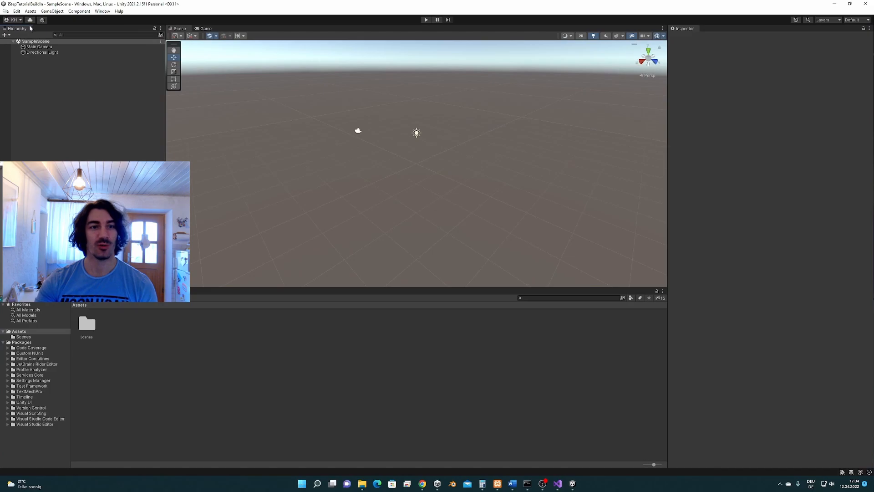
Import the custom iStep.unitypackage with all its files.
{"action": "left_click", "coordinate": [30, 10]}
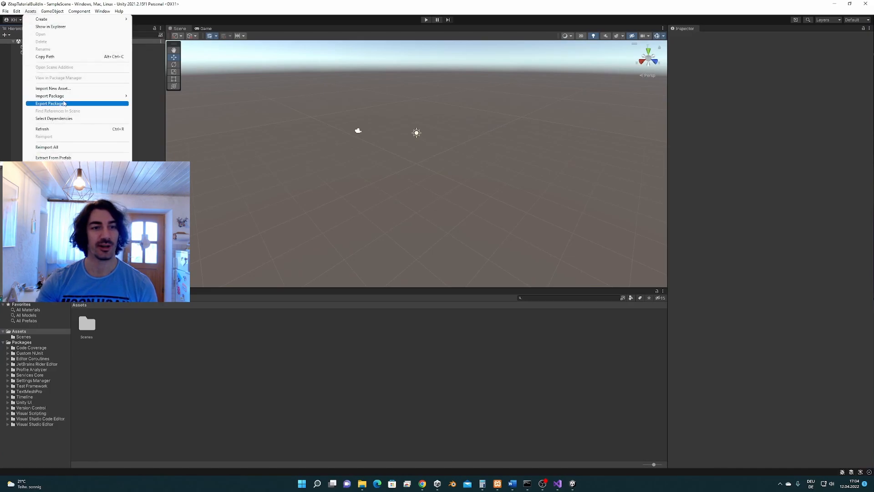
{"action": "mouse_move", "coordinate": [51, 95]}
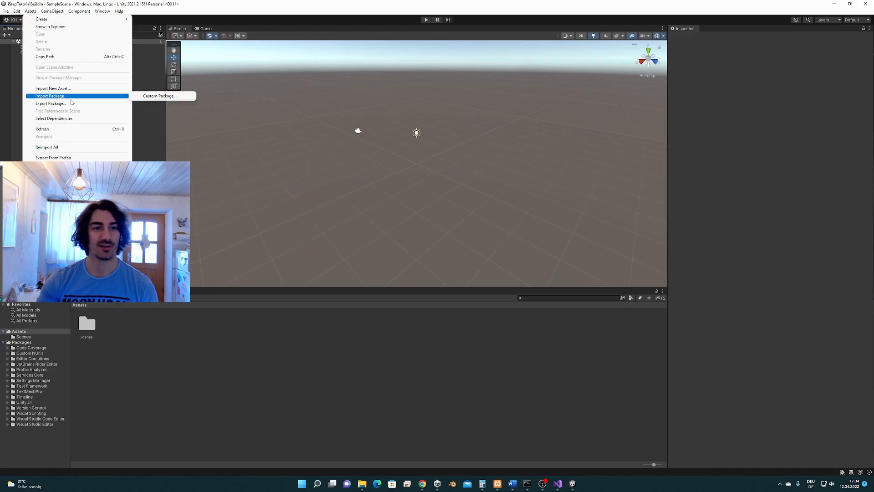
{"action": "mouse_move", "coordinate": [161, 96]}
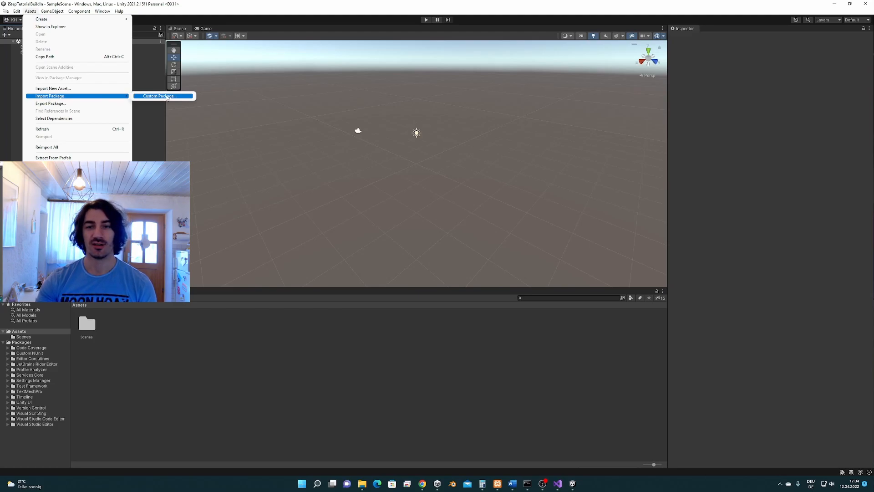
{"action": "left_click", "coordinate": [160, 95]}
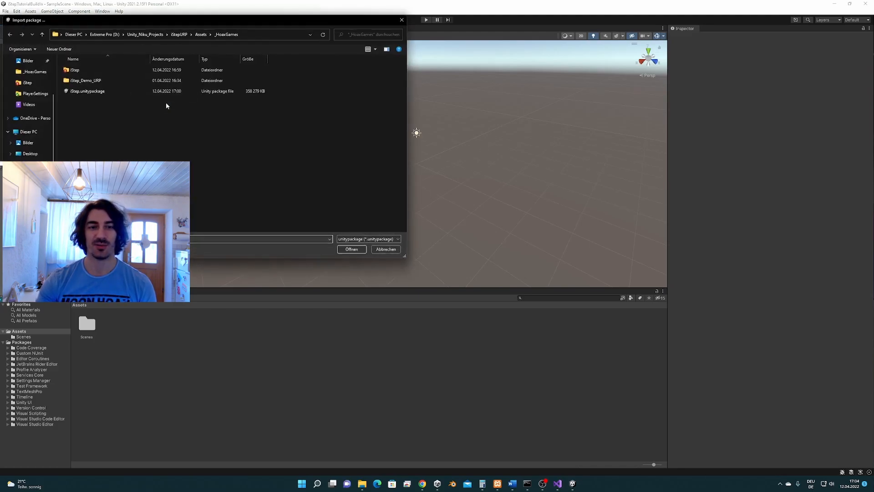
{"action": "mouse_move", "coordinate": [172, 103]}
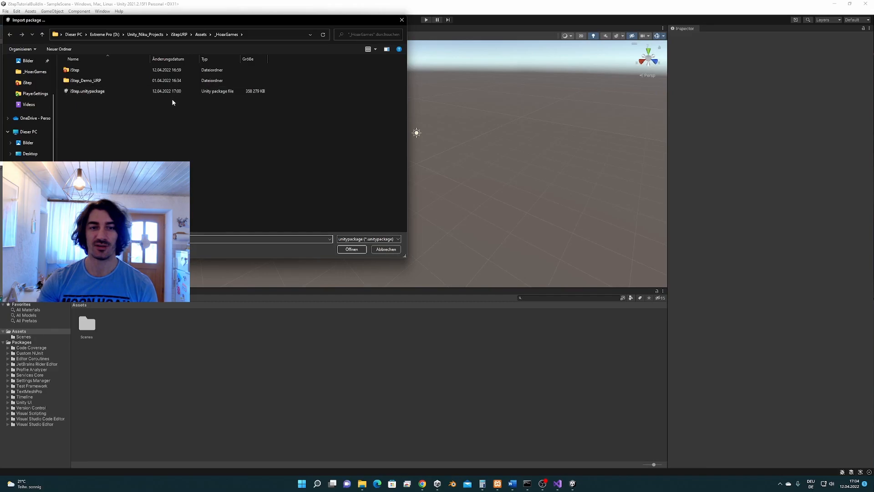
{"action": "left_click", "coordinate": [98, 91]}
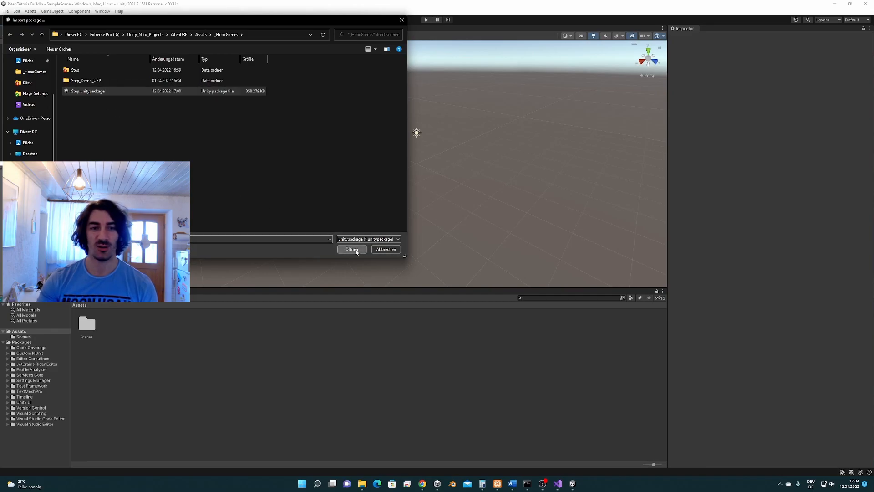
{"action": "left_click", "coordinate": [351, 249]}
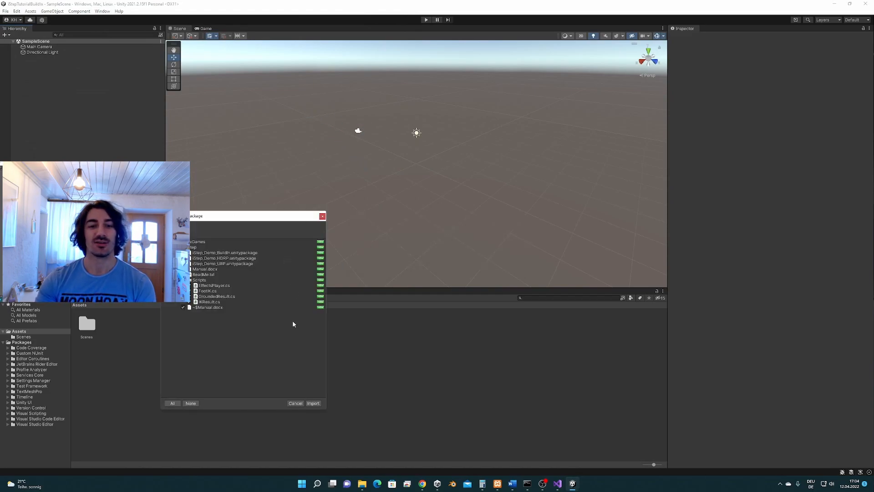
{"action": "left_click", "coordinate": [312, 402]}
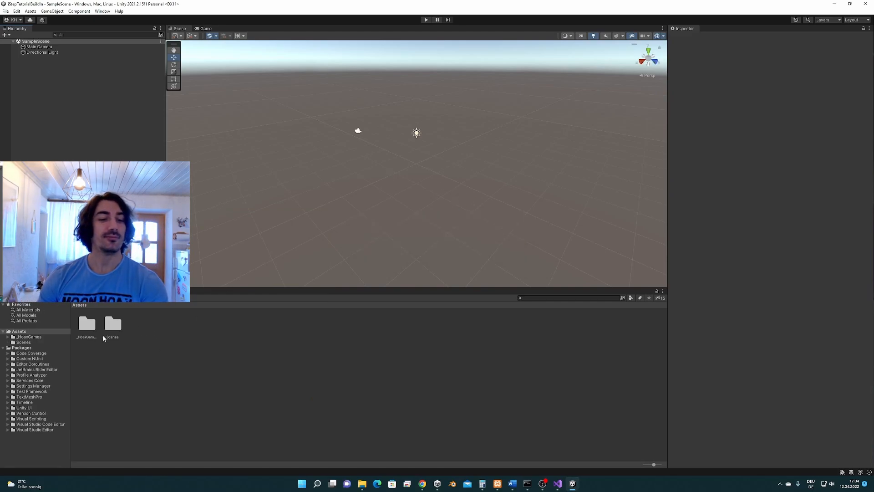
From _HoaxGames/iStep, import all files of iStep_Demo_BuildIn.unitypackage.
{"action": "double_click", "coordinate": [86, 326]}
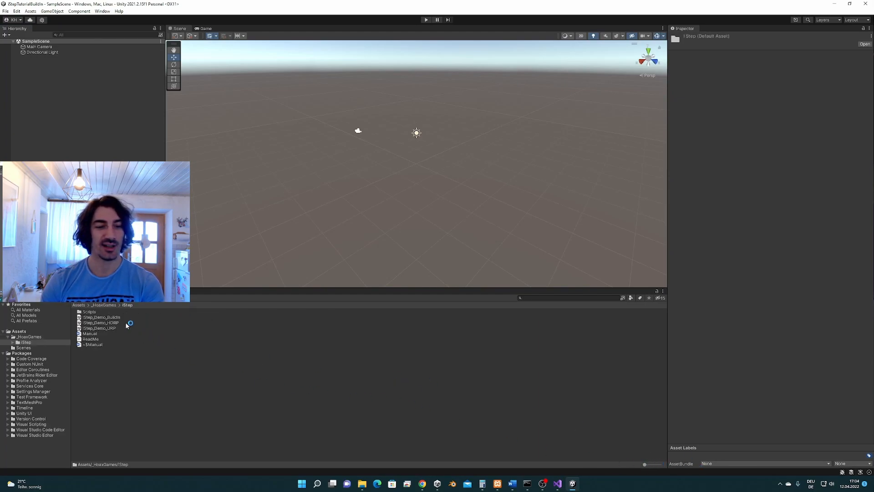
{"action": "left_click", "coordinate": [102, 317]}
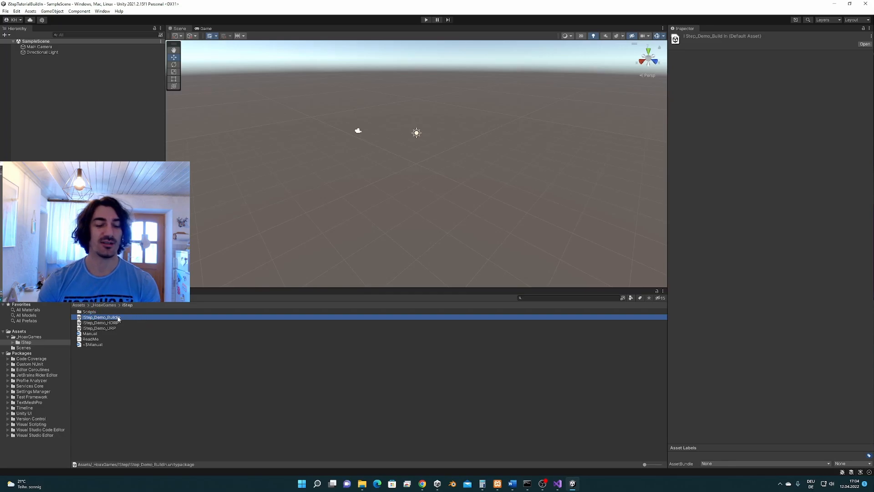
{"action": "double_click", "coordinate": [102, 316]}
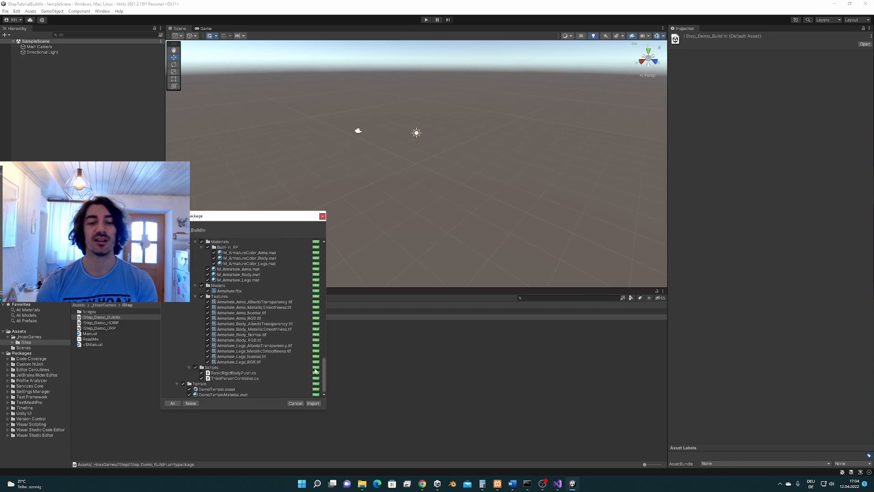
{"action": "left_click", "coordinate": [313, 403]}
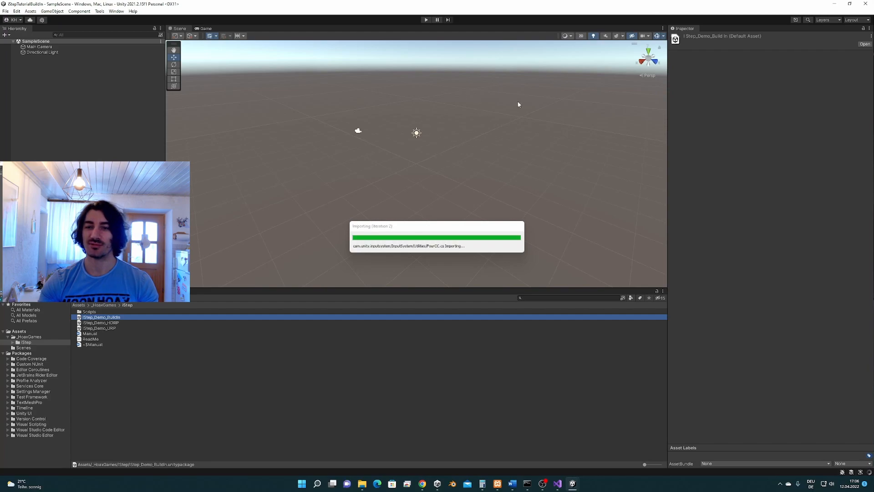
{"action": "mouse_move", "coordinate": [502, 132]}
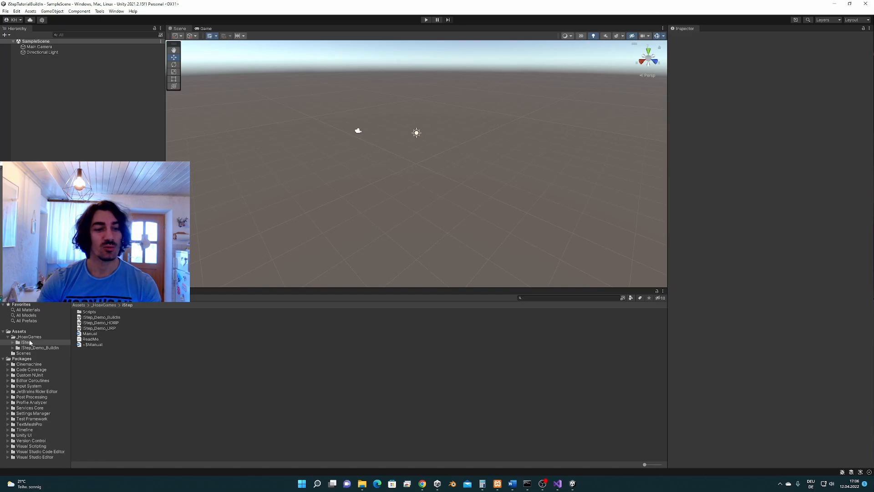
Open the iStepShowcaseDemoBuildIn scene, import TMP Essentials, and close the TMP Importer.
{"action": "left_click", "coordinate": [39, 347]}
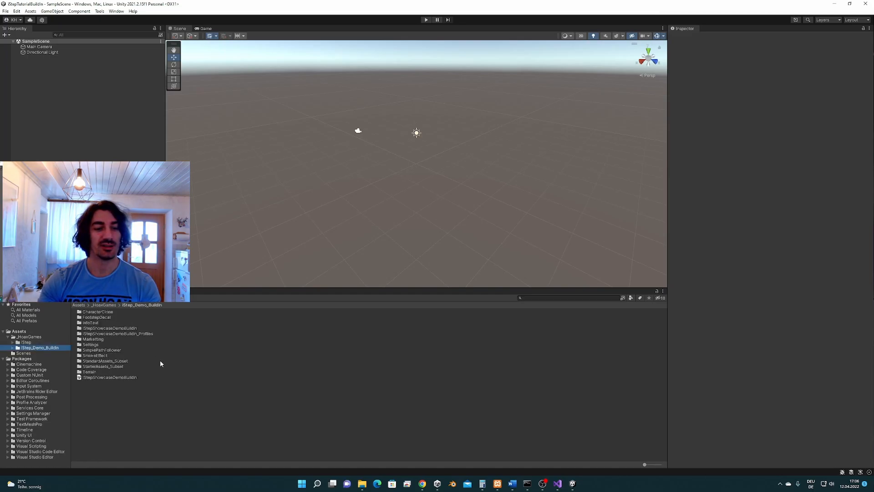
{"action": "double_click", "coordinate": [109, 377]}
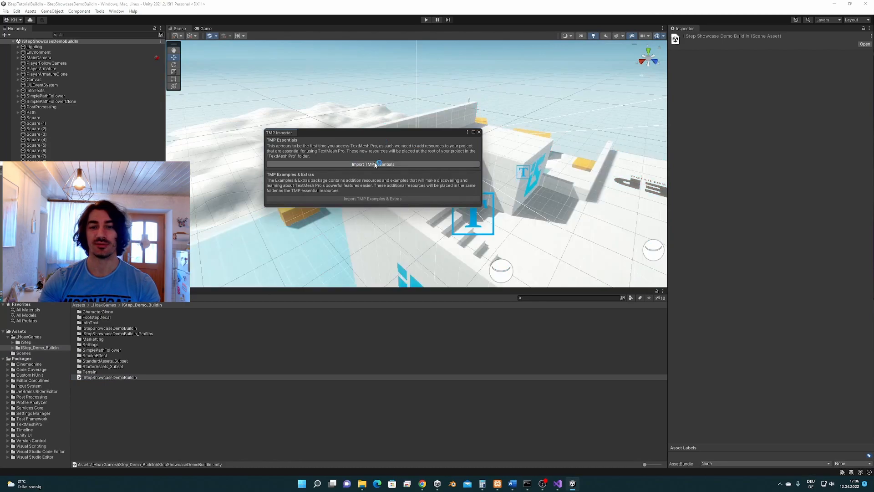
{"action": "left_click", "coordinate": [372, 163]}
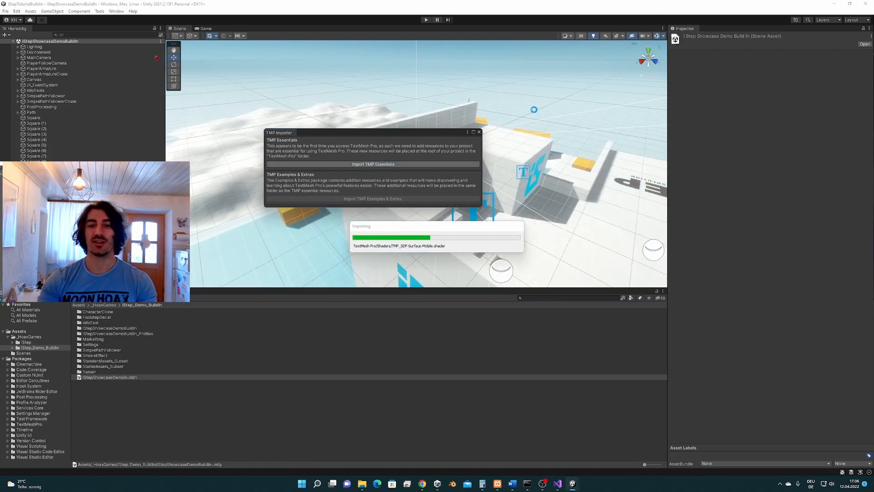
{"action": "left_click", "coordinate": [372, 164]}
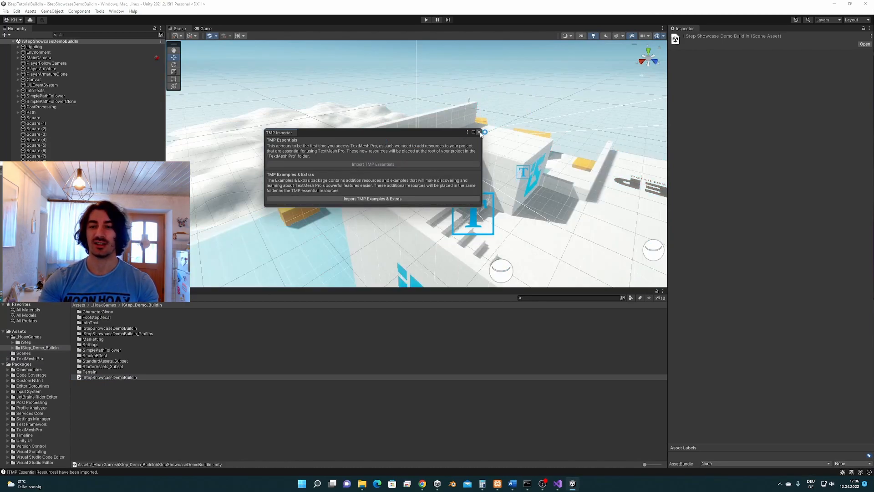
{"action": "left_click", "coordinate": [479, 132]}
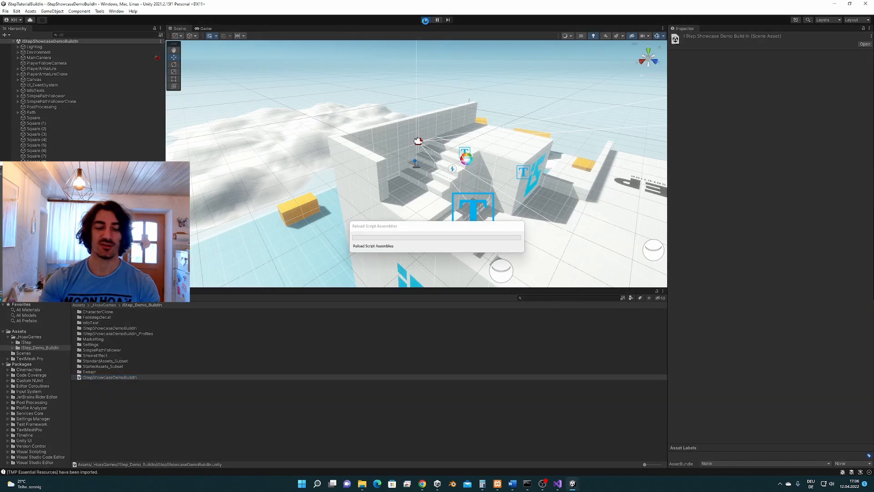
Enter Play Mode to run the iStepShowcaseDemoBuildIn scene.
{"action": "left_click", "coordinate": [425, 19]}
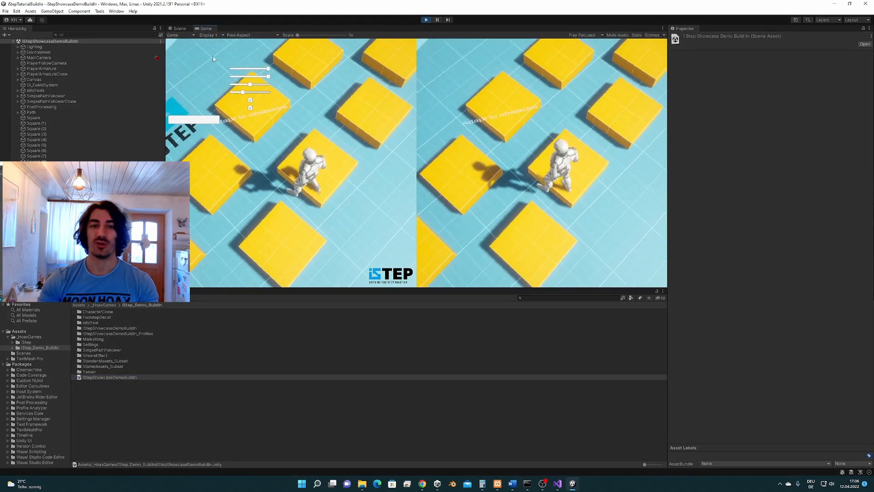
{"action": "left_click", "coordinate": [425, 20]}
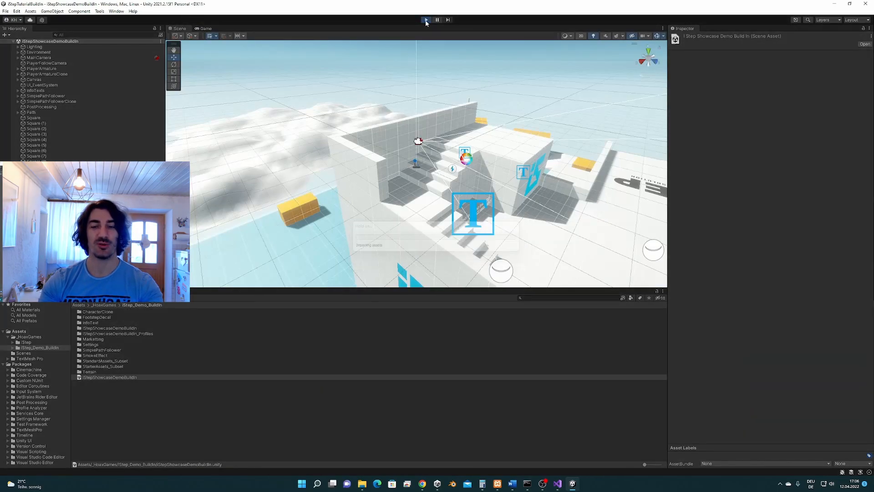
{"action": "left_click", "coordinate": [425, 20]}
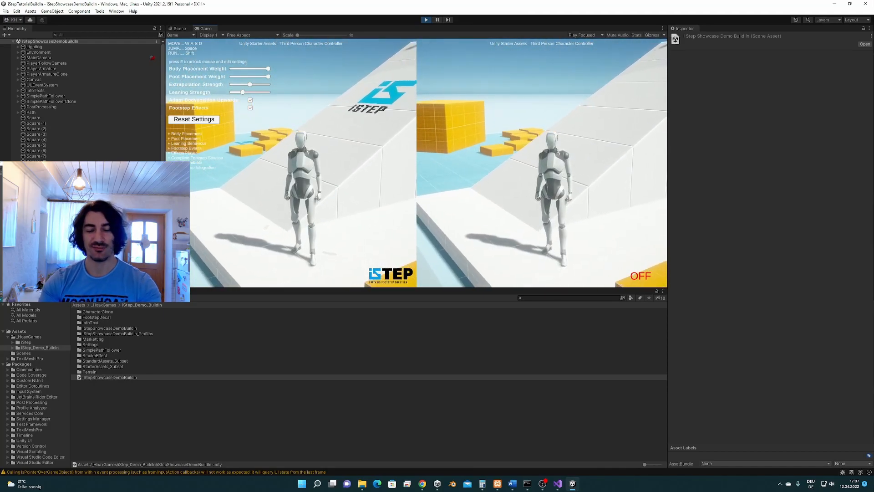
Dismiss the Windows Start menu and open the StarterAssets_Subset folder.
{"action": "left_click", "coordinate": [302, 484]}
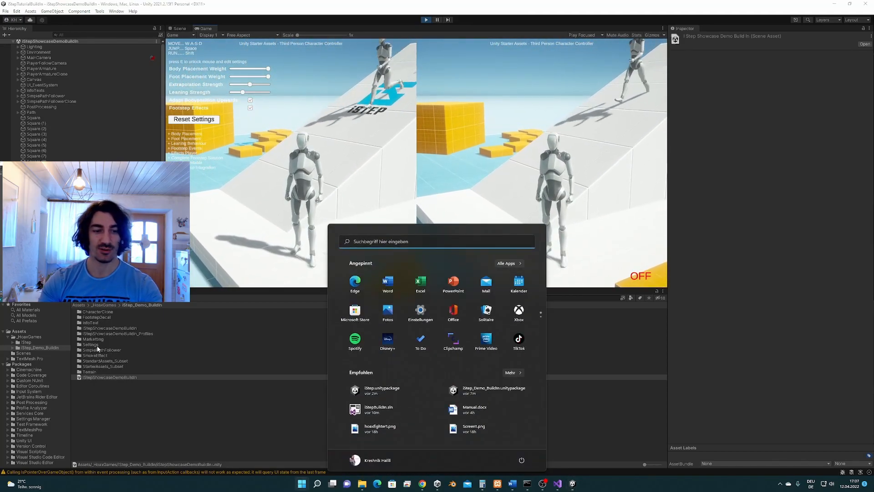
{"action": "left_click", "coordinate": [91, 345]}
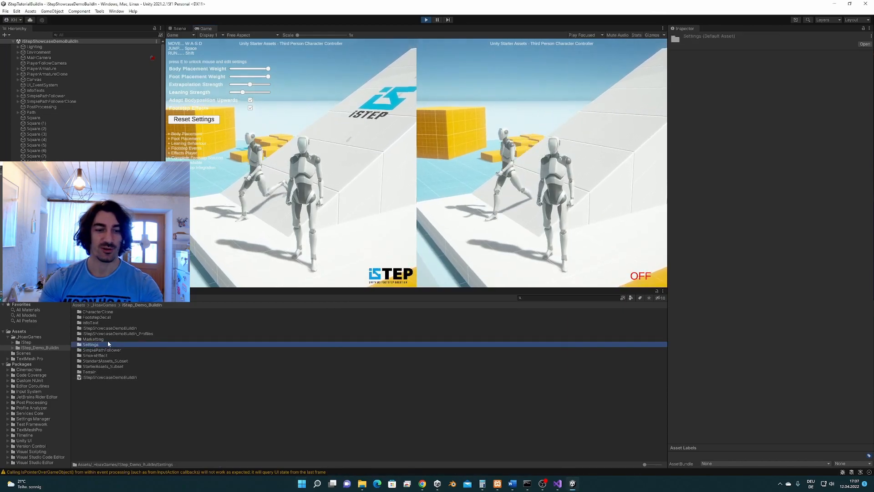
{"action": "double_click", "coordinate": [105, 366]}
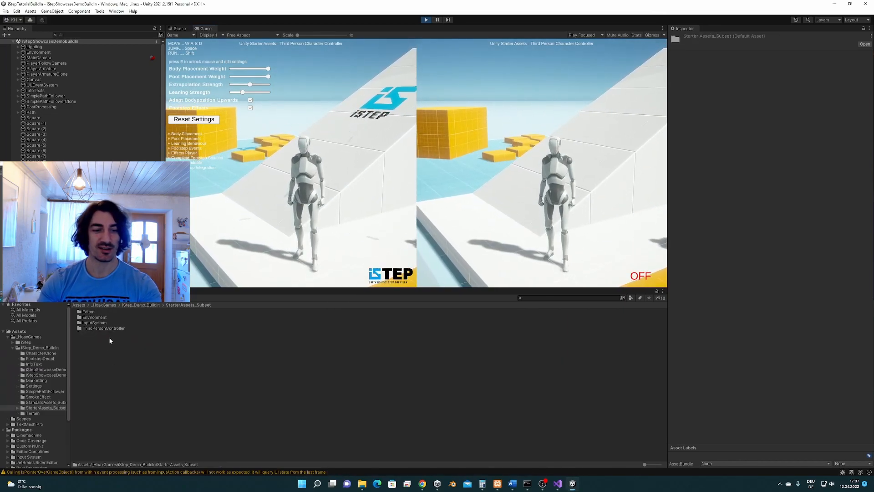